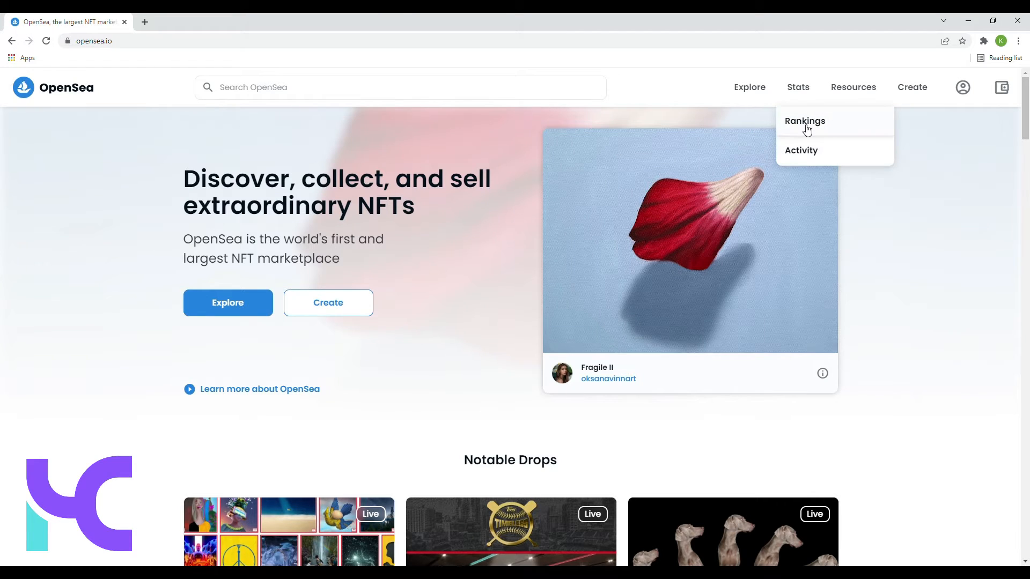
Show the Top NFTs rankings via Stats > Rankings, limited to the last 24 hours
click(803, 121)
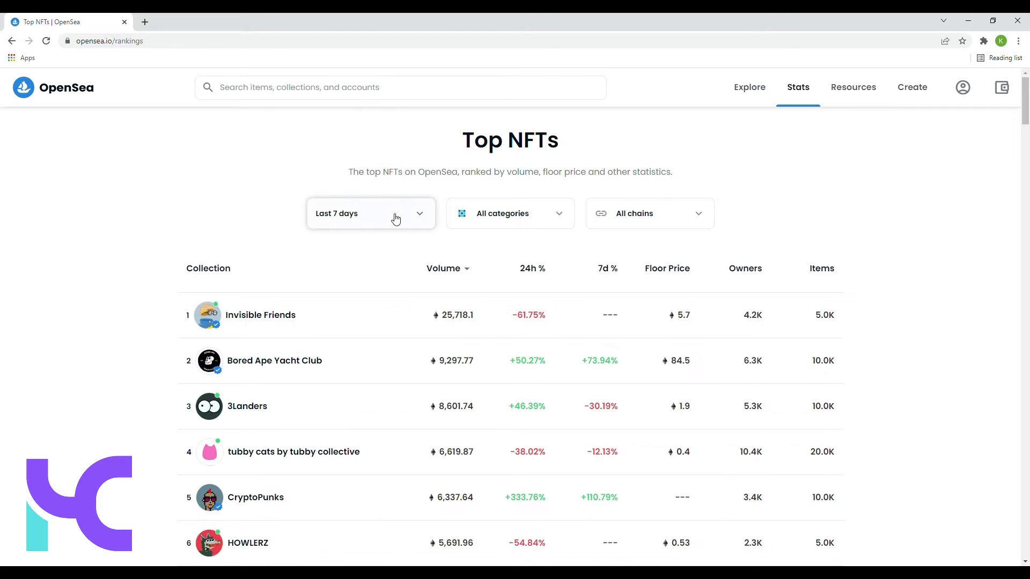
click(370, 212)
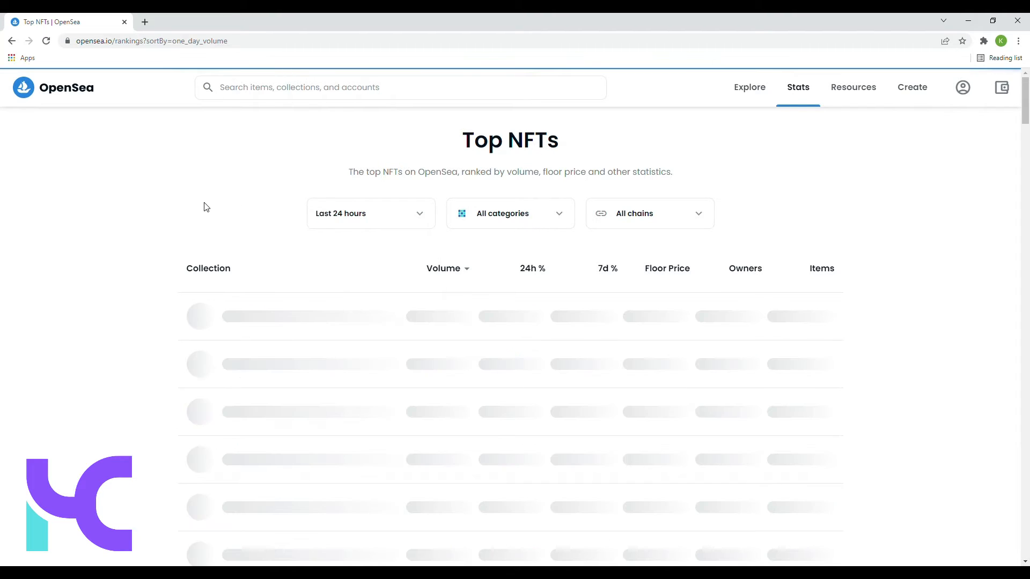